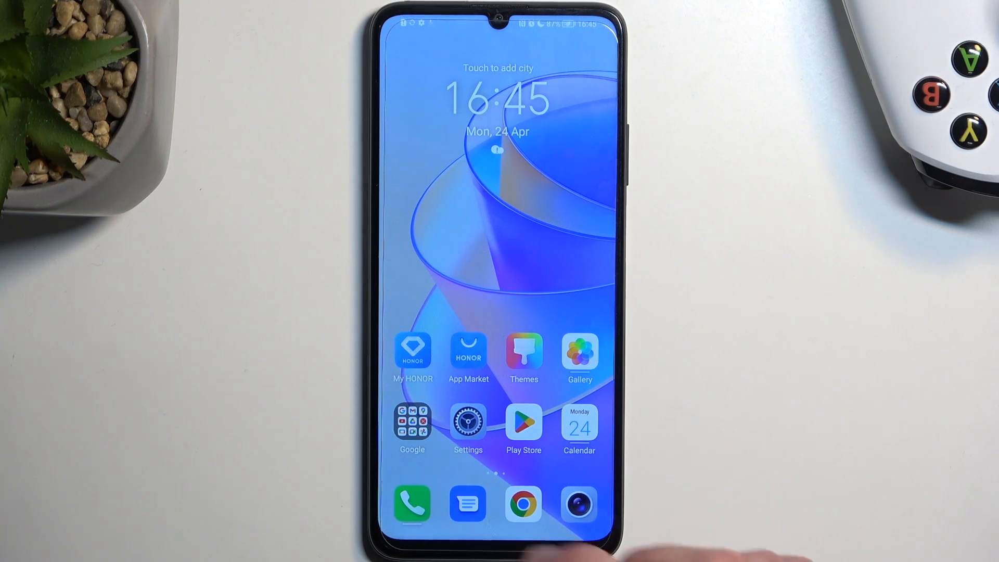
Go from the home screen into the Home screen & wallpaper page of Settings.
click(467, 422)
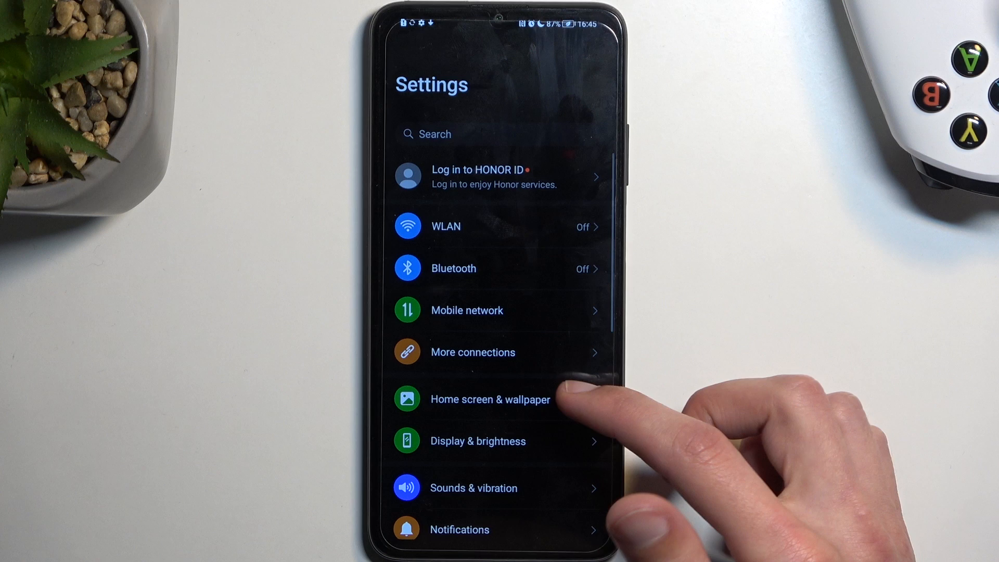
click(490, 399)
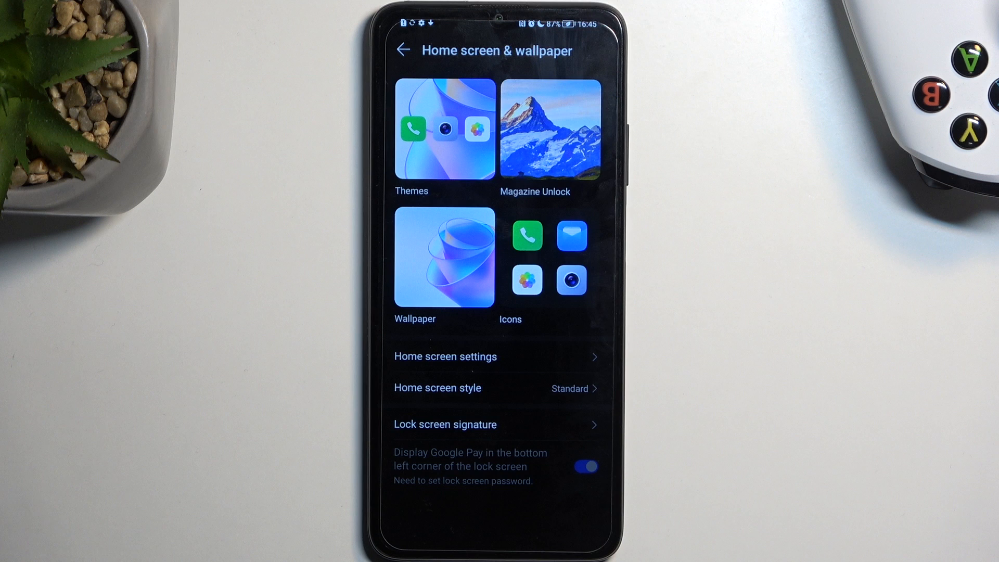
Browse the installed themes and load more, then reach the Home screen settings with layout and search toggles.
click(444, 129)
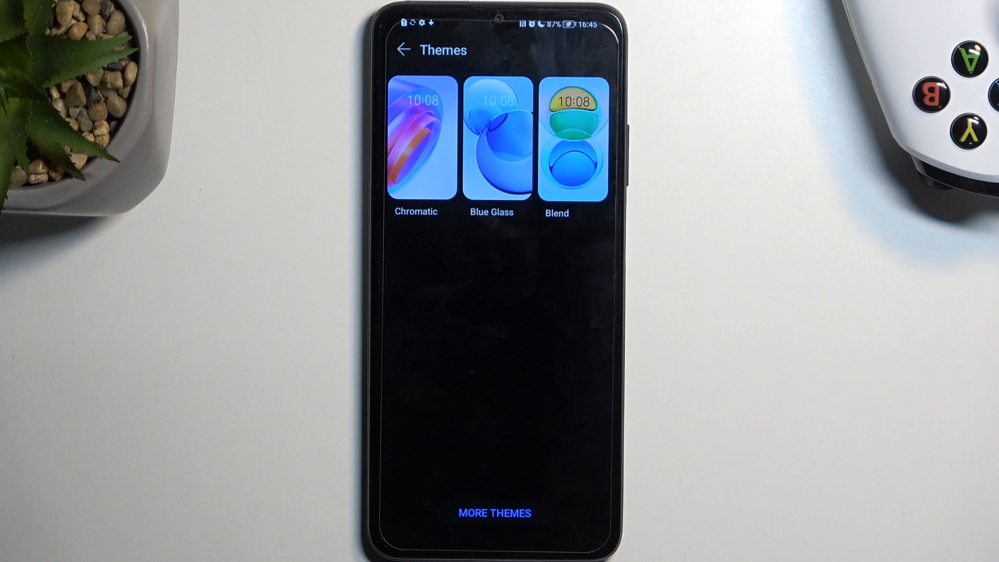
click(493, 512)
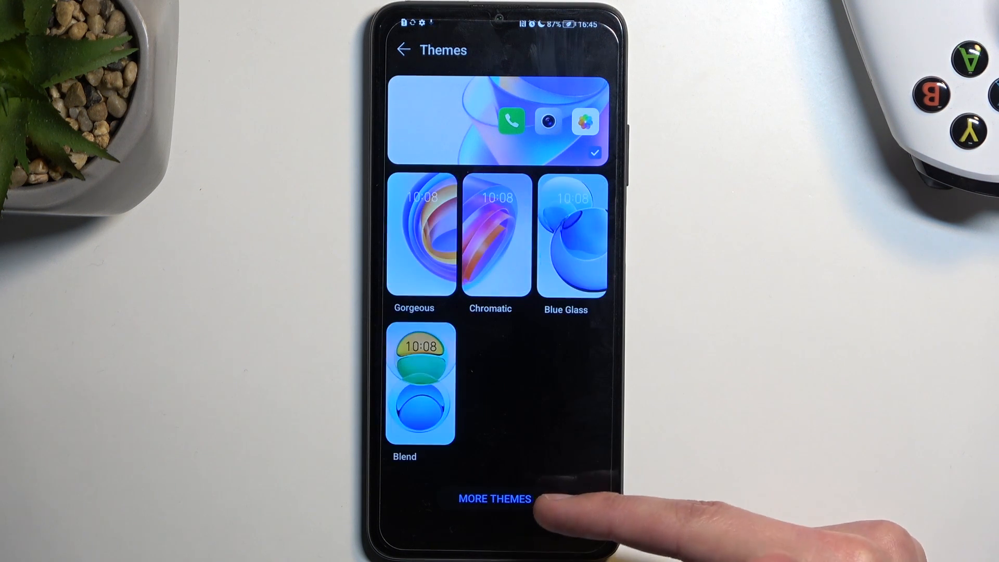
click(494, 499)
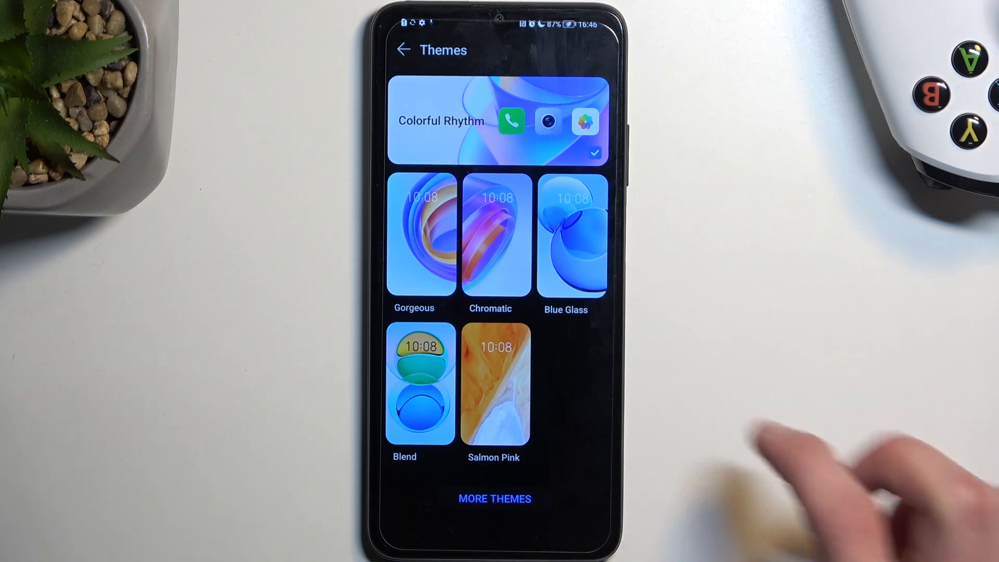
click(402, 50)
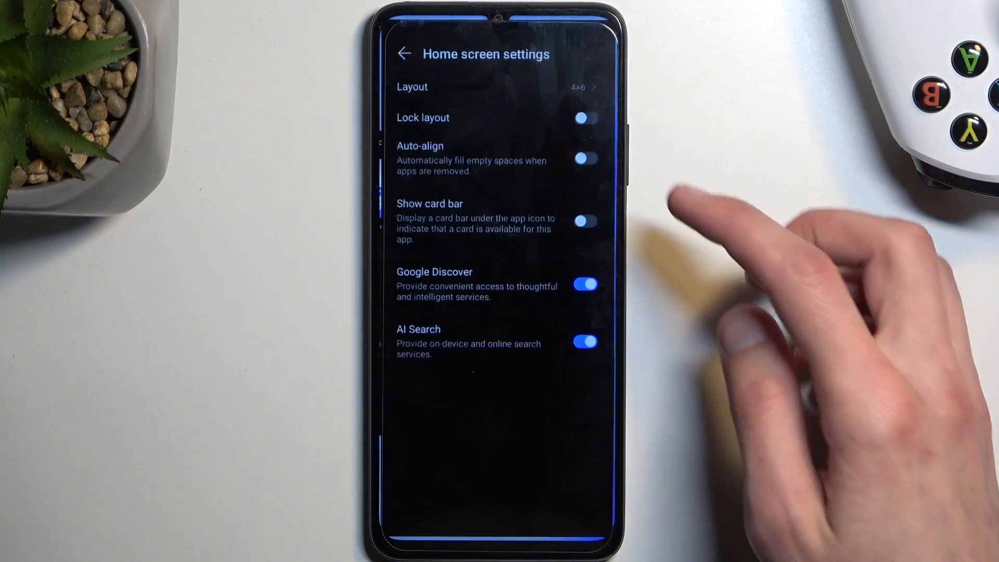
Reach Display & brightness in Settings, scrolled to fonts, refresh rate and more display settings.
click(584, 220)
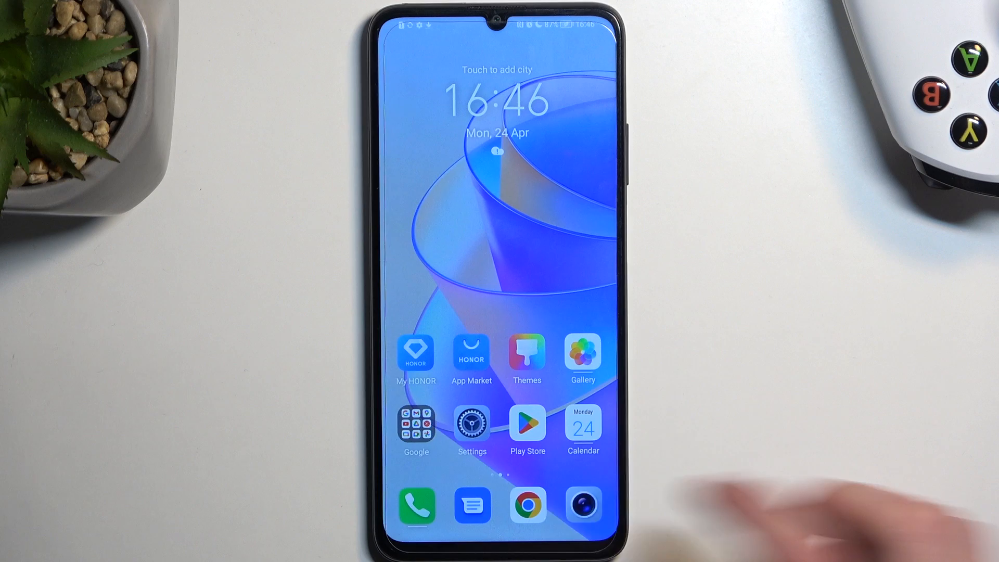
click(471, 422)
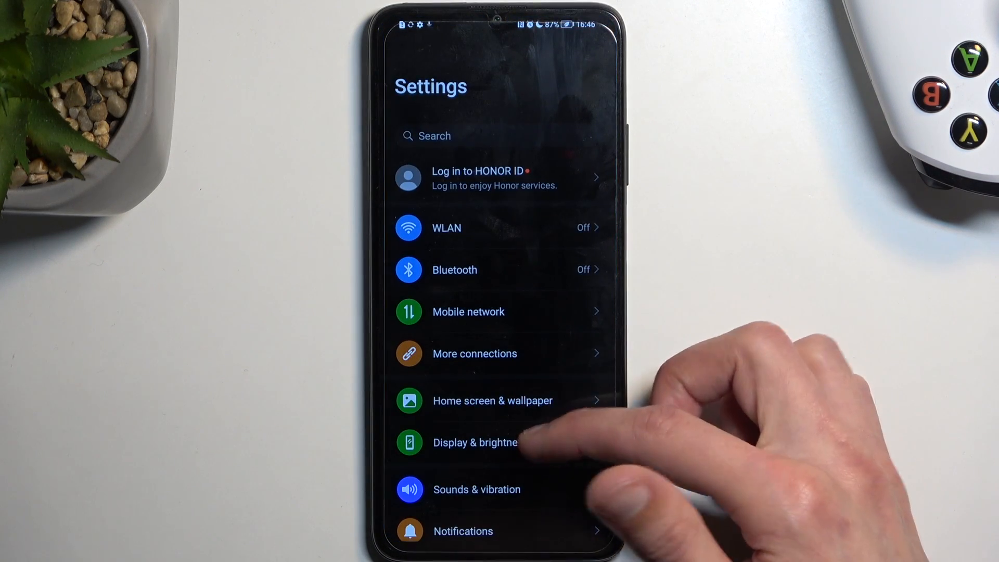
click(475, 442)
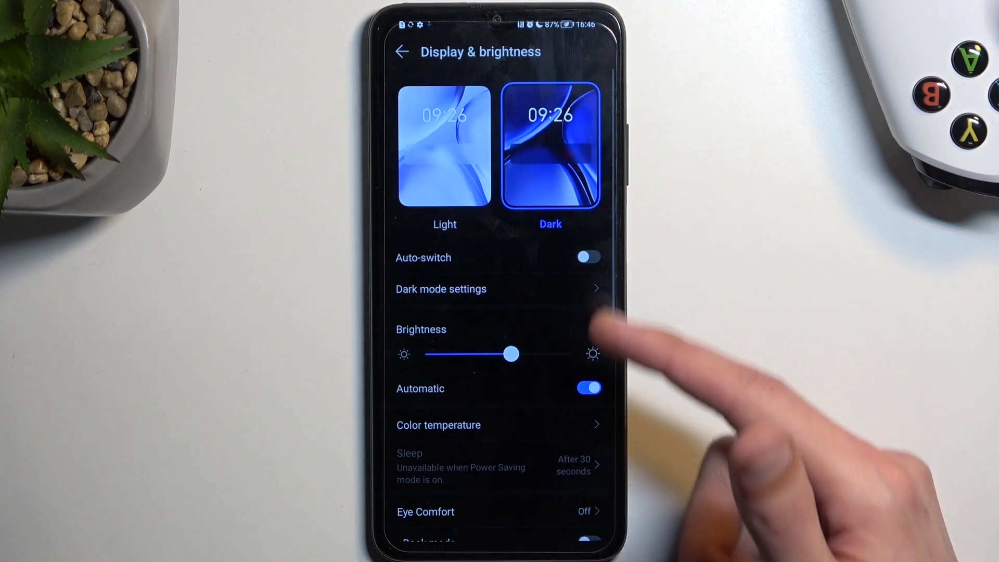
scroll(down, 3)
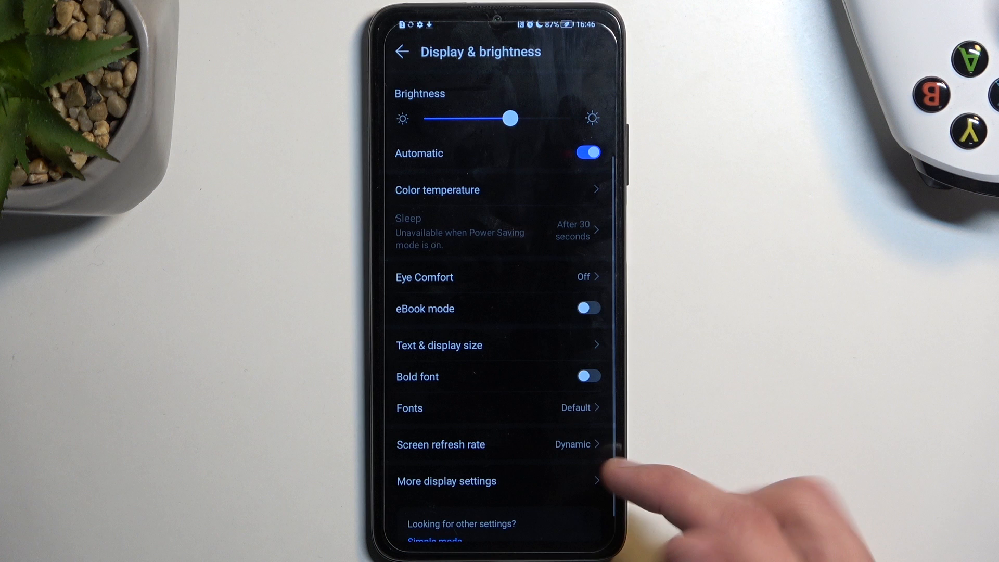
click(441, 444)
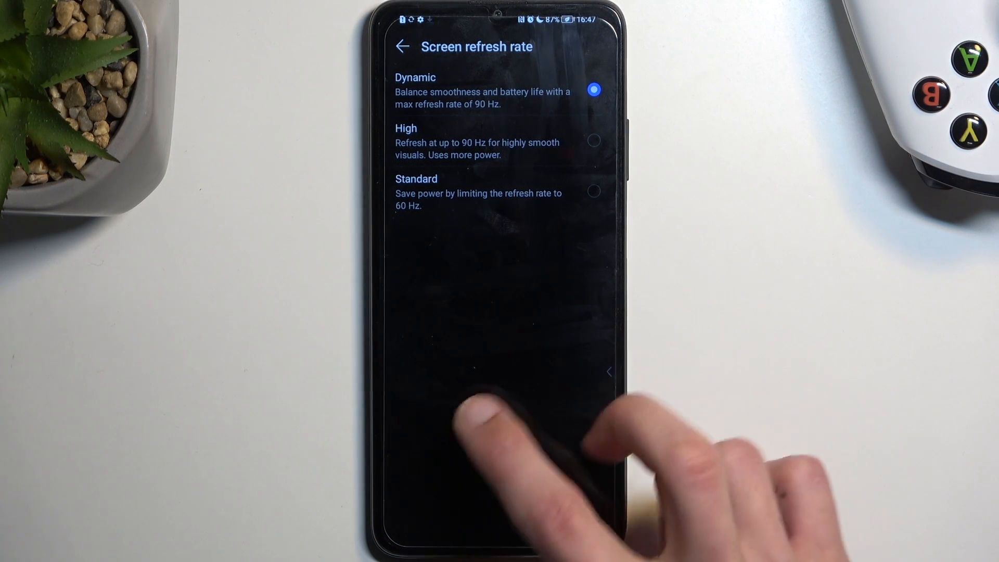
click(402, 46)
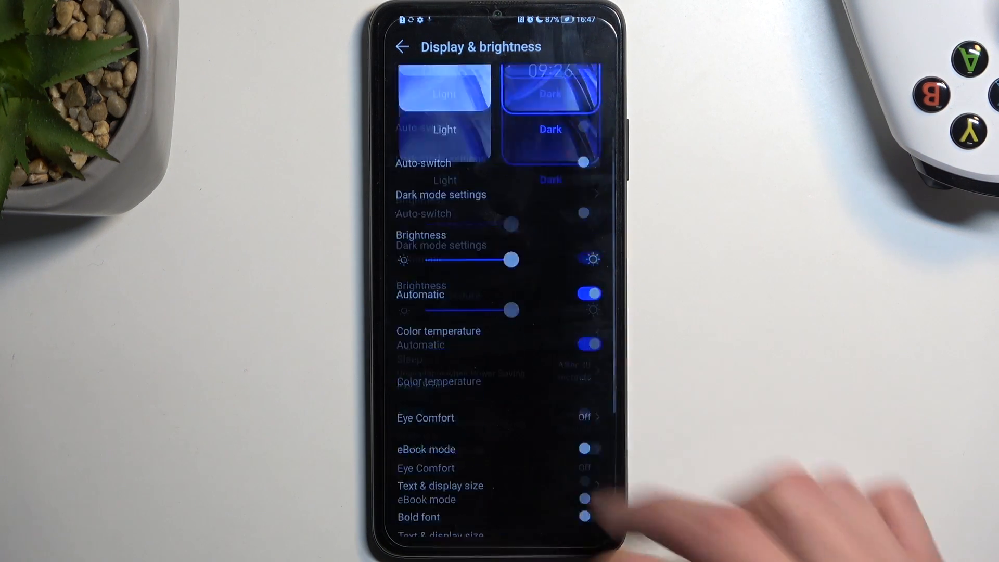
Turn on dark mode Auto-switch scheduled sunset to sunrise and return to the main Settings list.
scroll(down, 3)
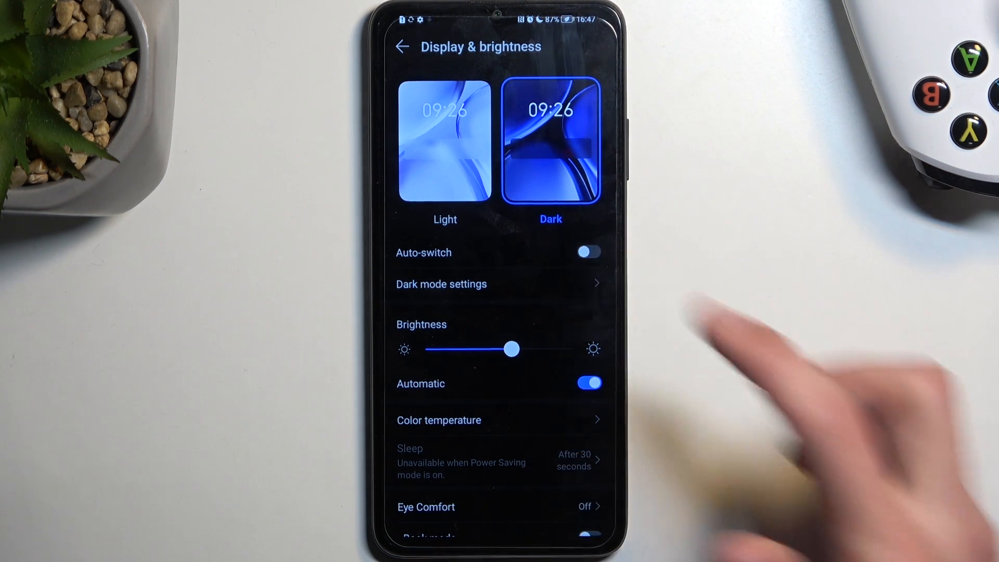
click(445, 141)
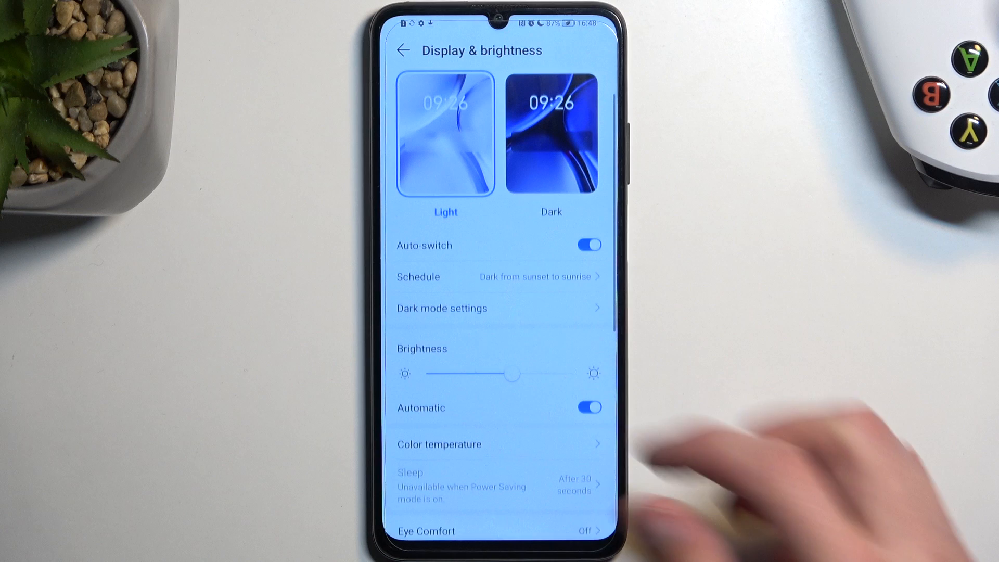
click(401, 50)
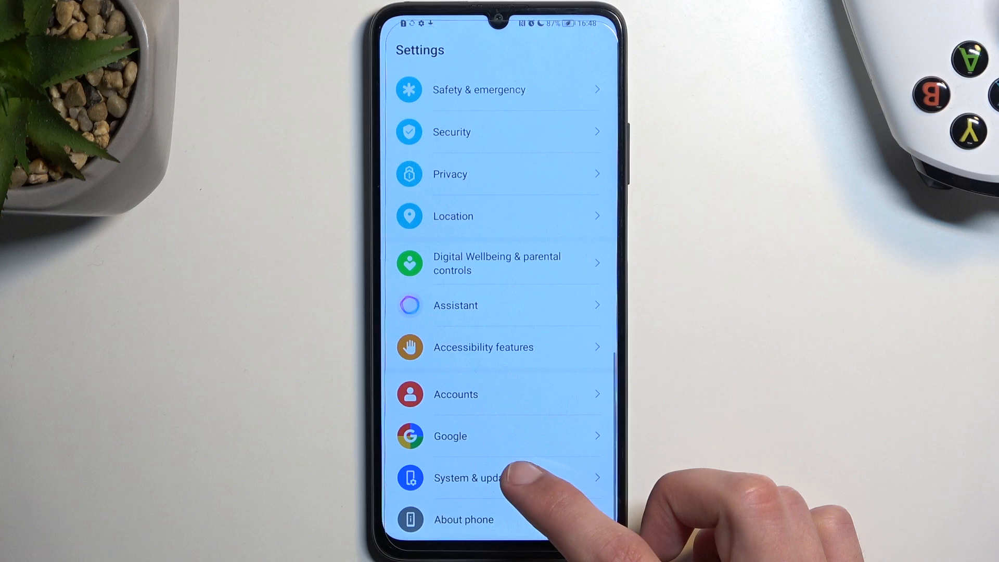
In System navigation, try Three-key navigation, reselect Gestures and skip the gestures tutorial.
click(471, 477)
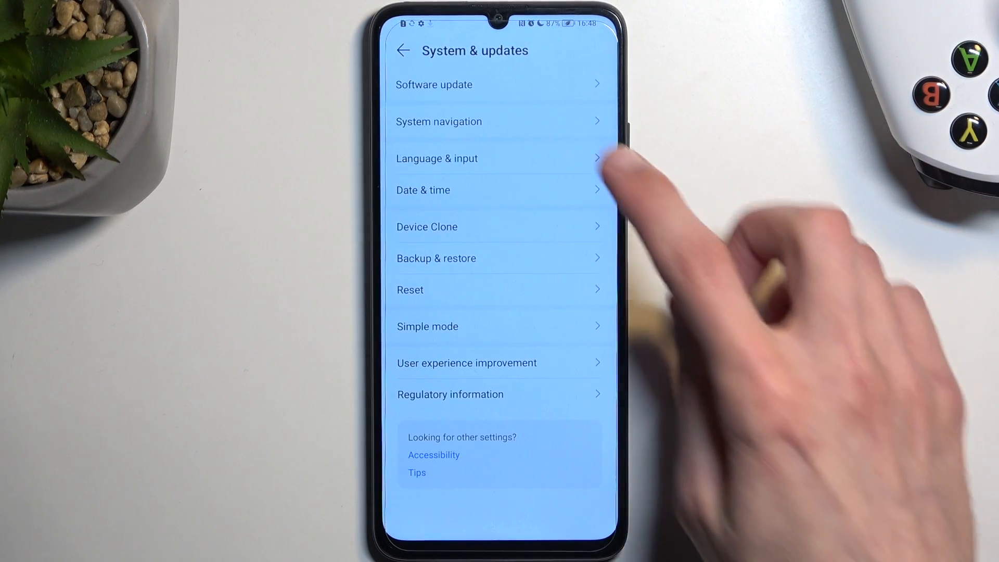
click(439, 121)
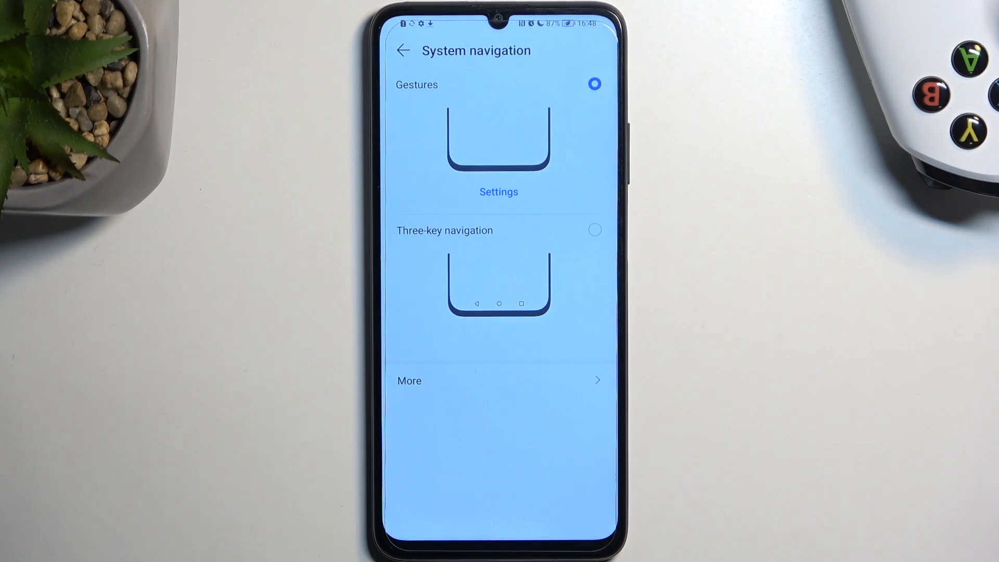
click(595, 229)
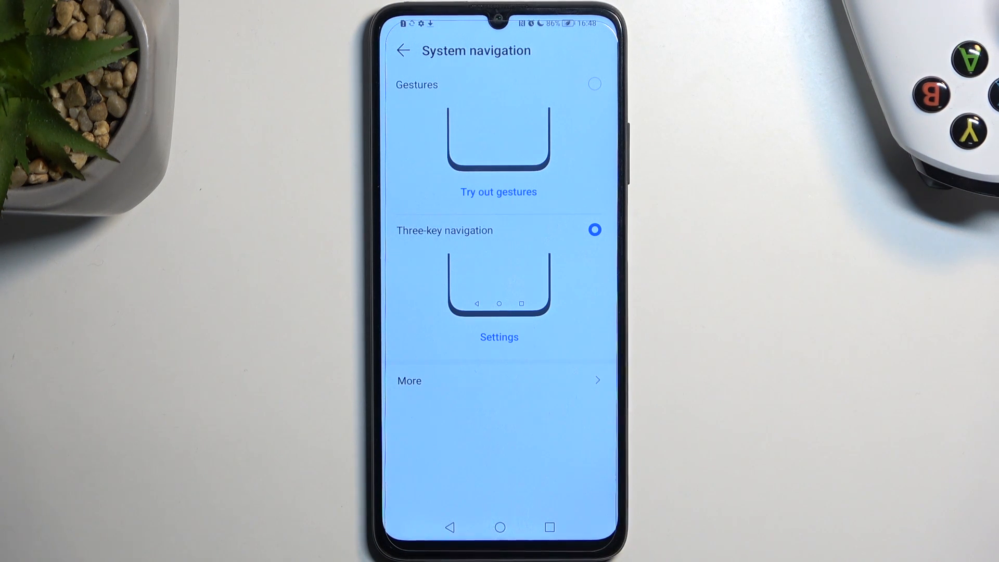
click(593, 83)
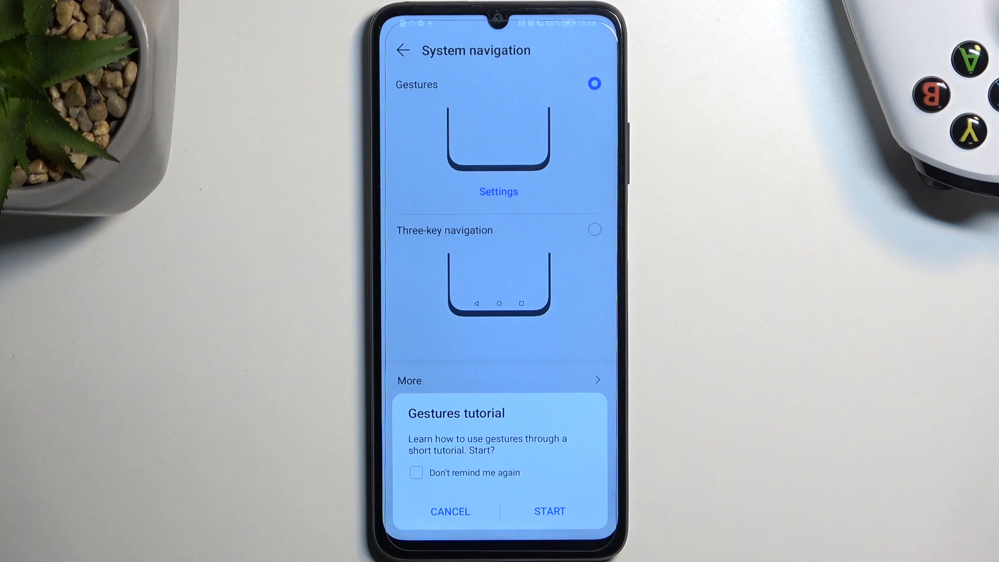
click(450, 512)
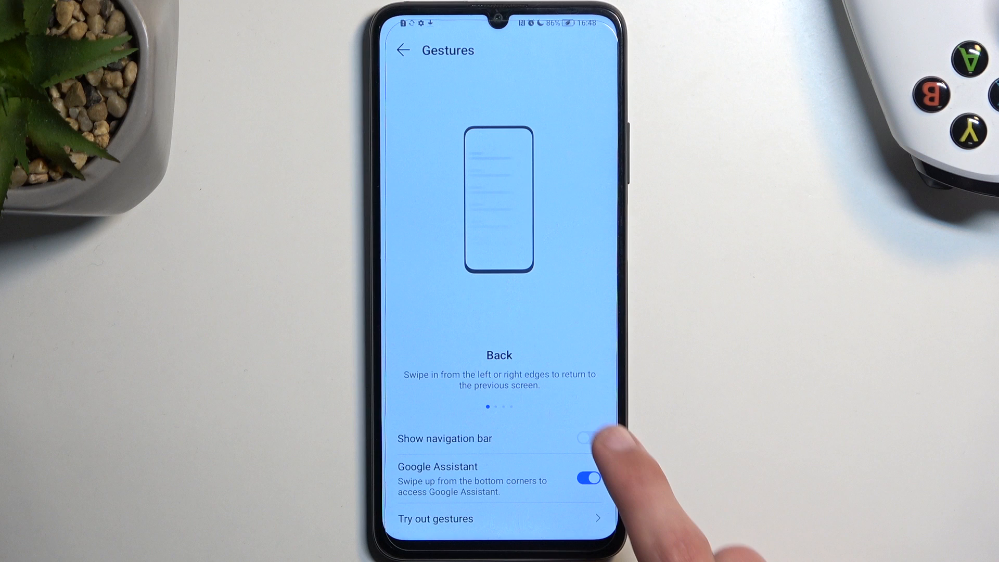
Review the Gestures page and swipe back to the home screen with the navigation bar hidden.
click(587, 438)
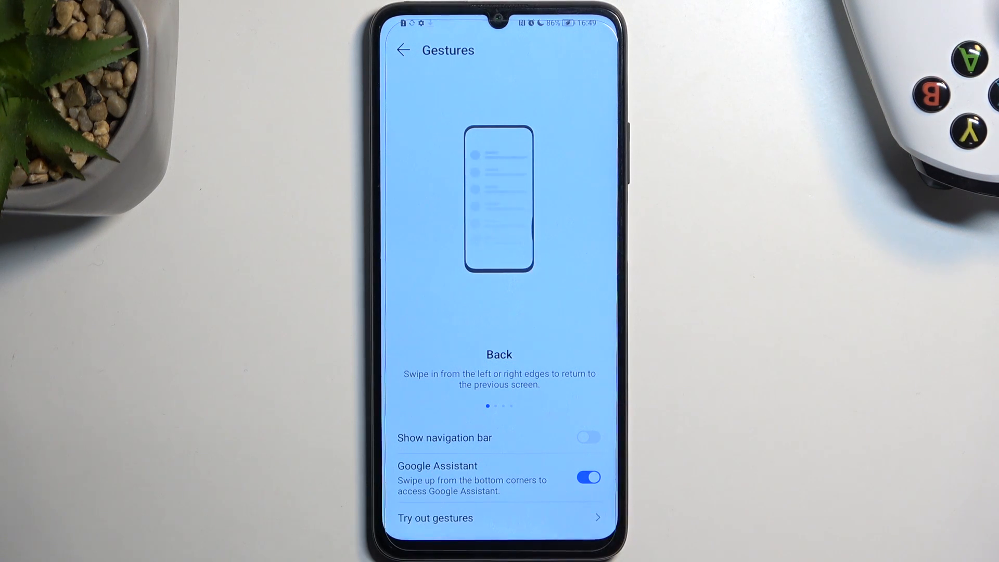
scroll(left, 3)
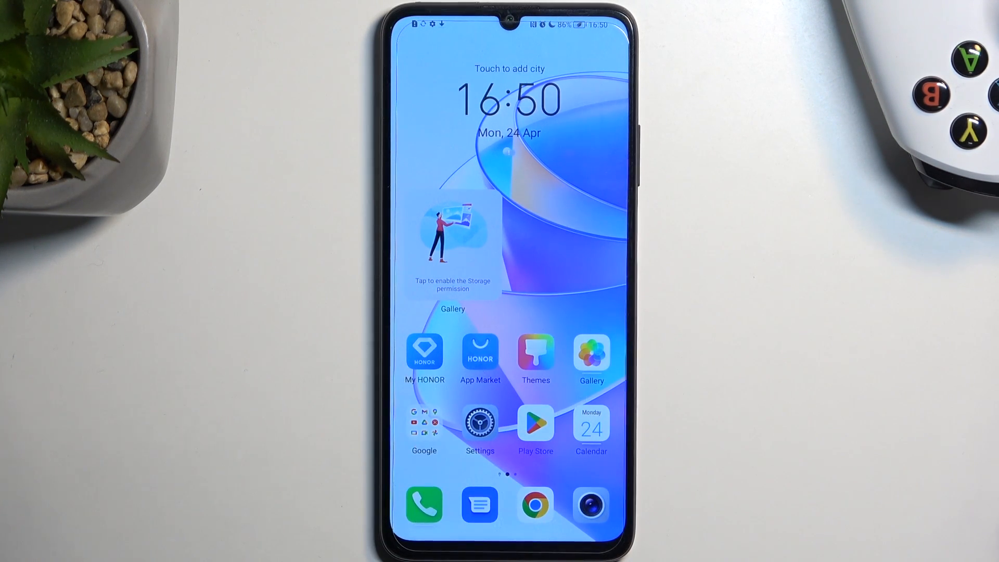
Remove the Gallery card via its long-press menu, confirm, then preview the card from the Gallery icon.
click(452, 246)
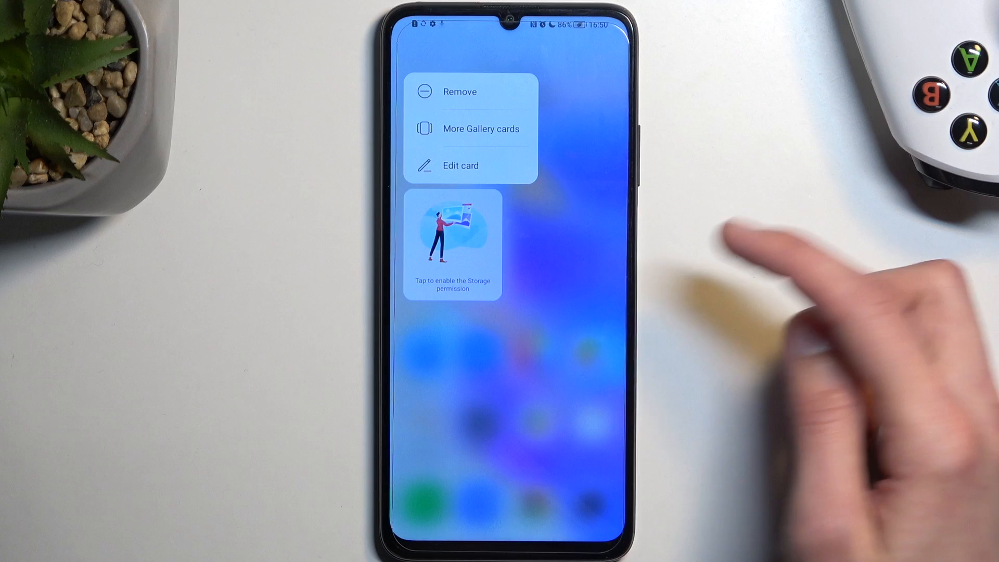
click(459, 92)
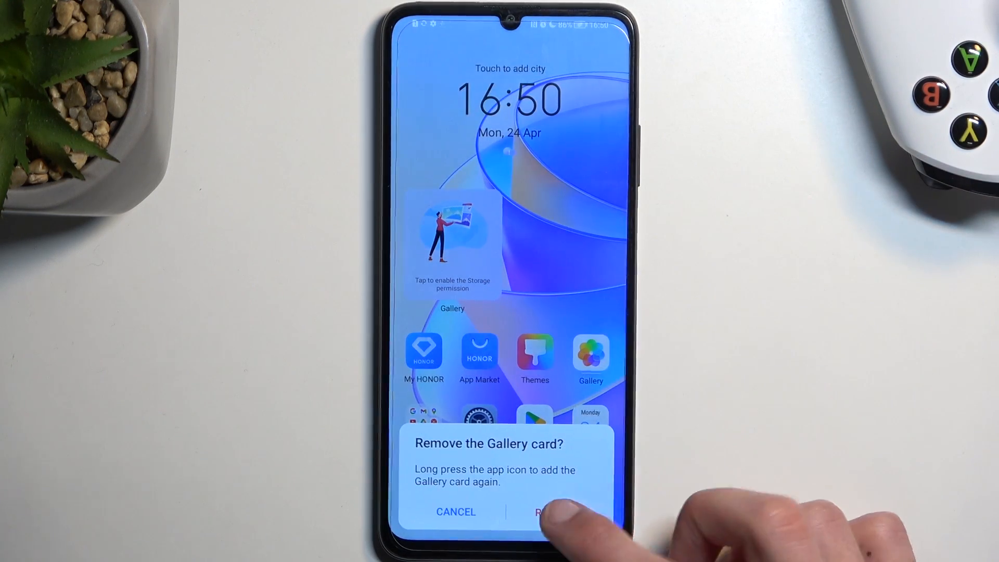
click(548, 512)
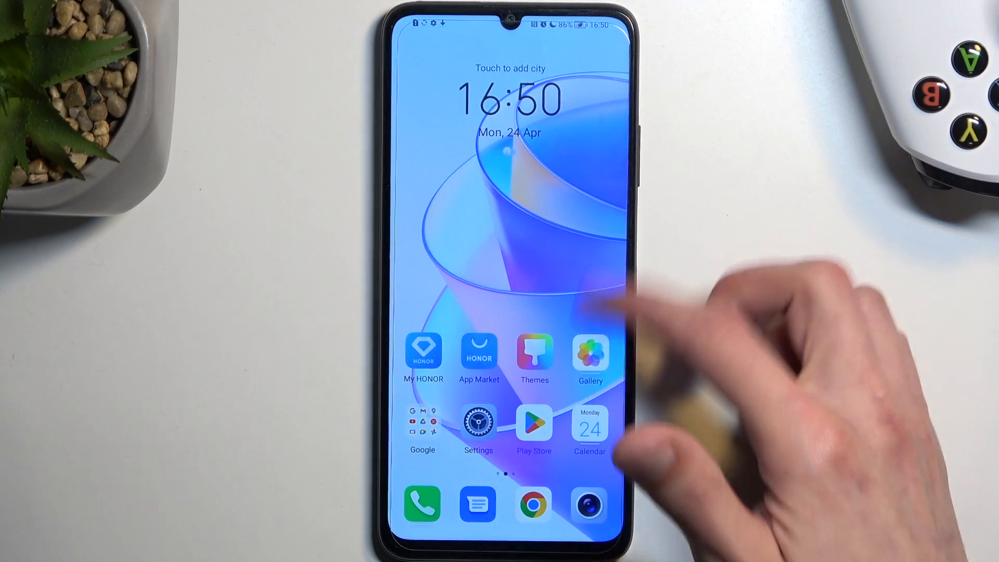
click(591, 352)
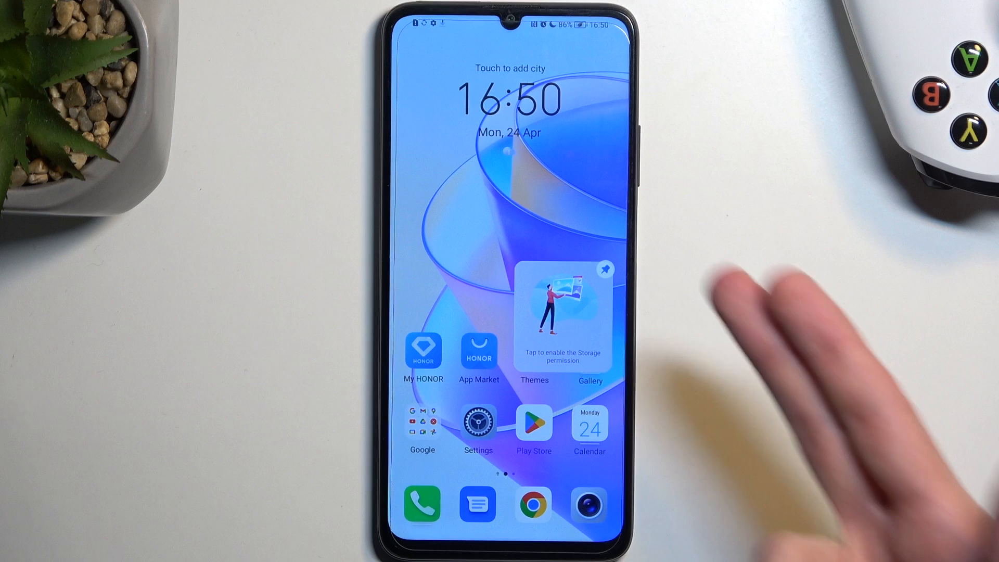